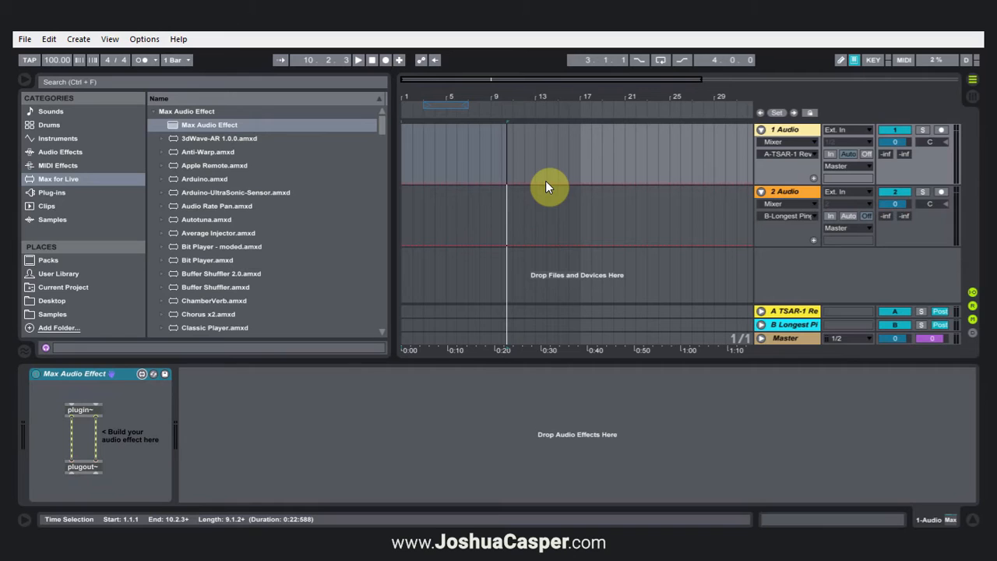
{"action": "mouse_move", "coordinate": [419, 272]}
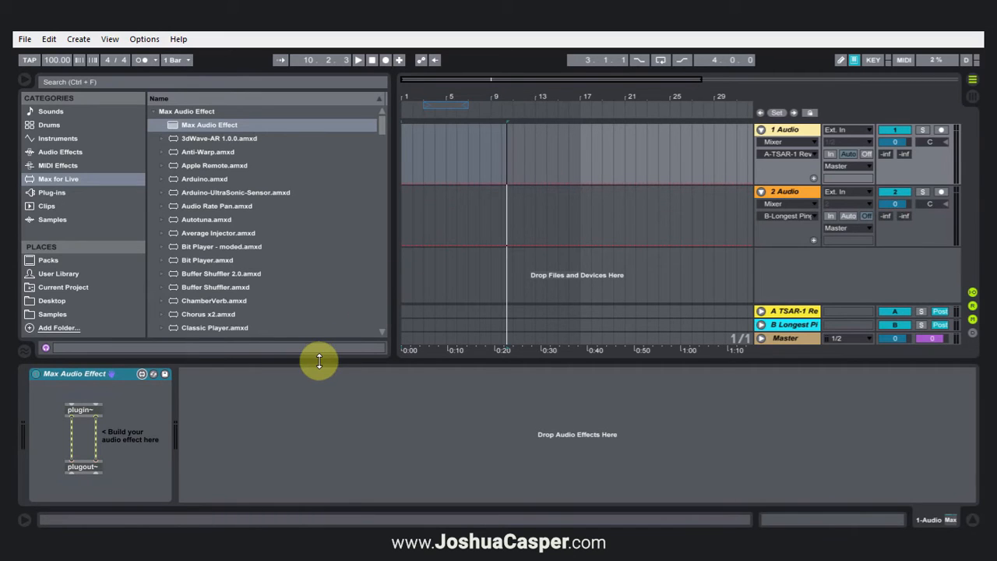
{"action": "mouse_move", "coordinate": [306, 370]}
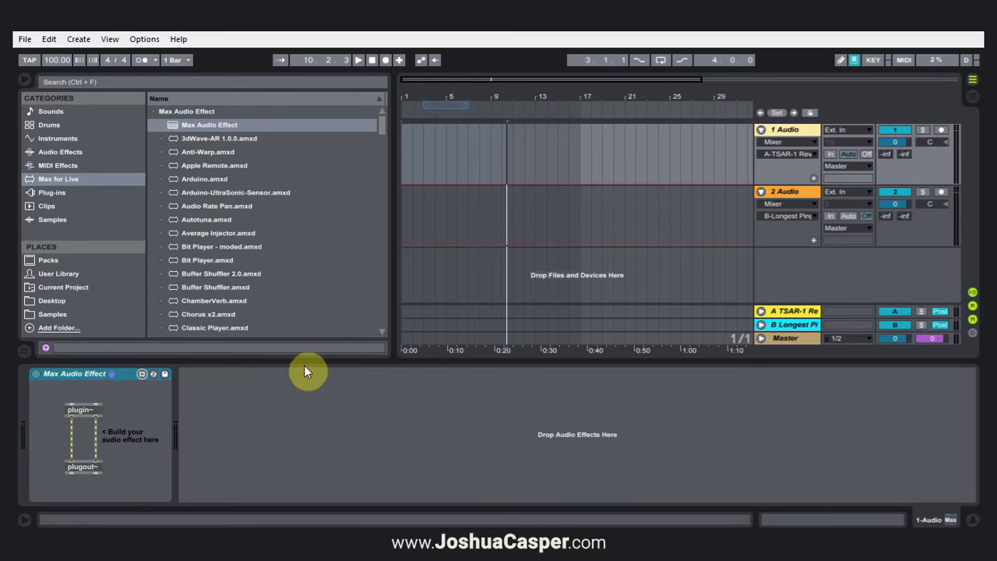
{"action": "mouse_move", "coordinate": [222, 385]}
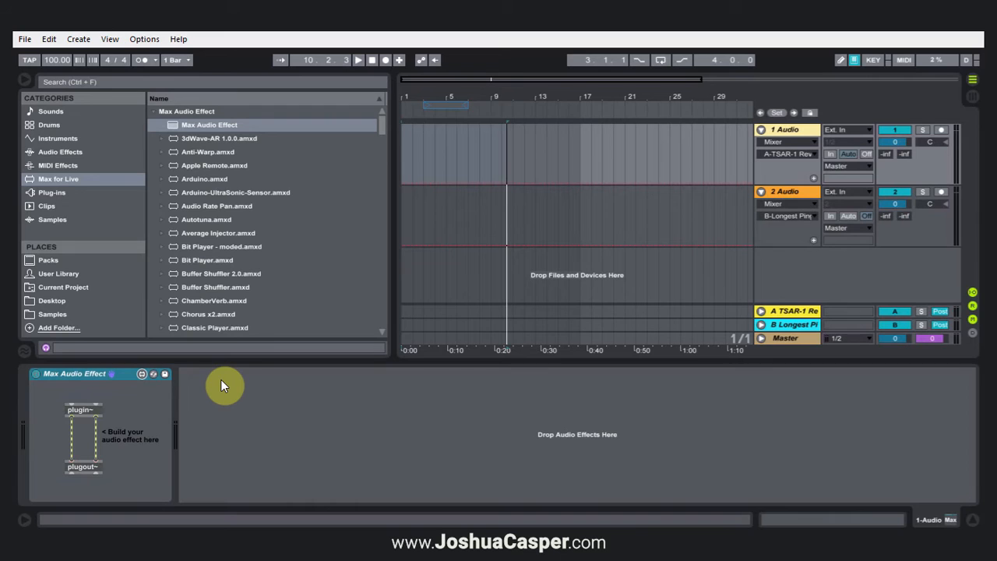
{"action": "mouse_move", "coordinate": [164, 399]}
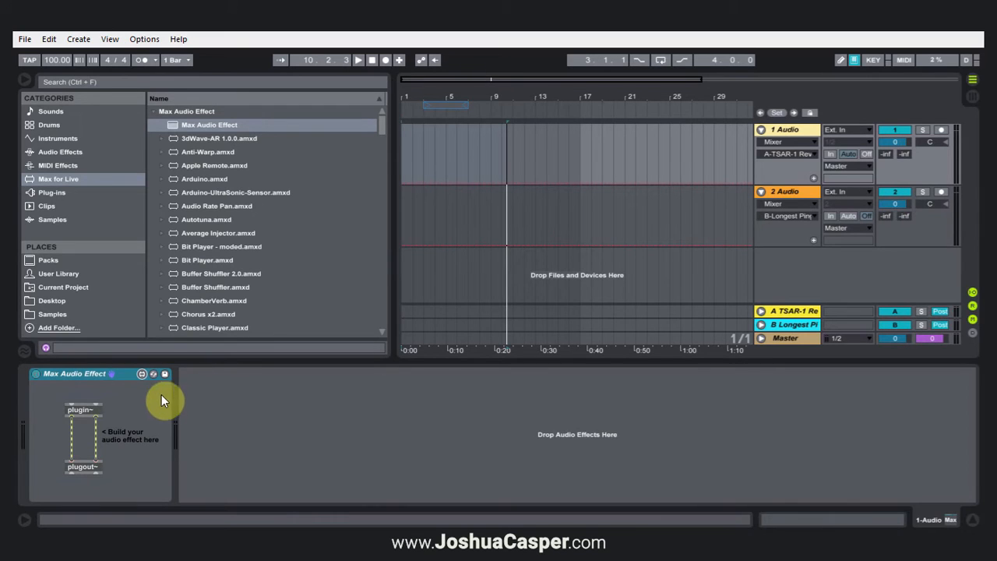
{"action": "mouse_move", "coordinate": [136, 372]}
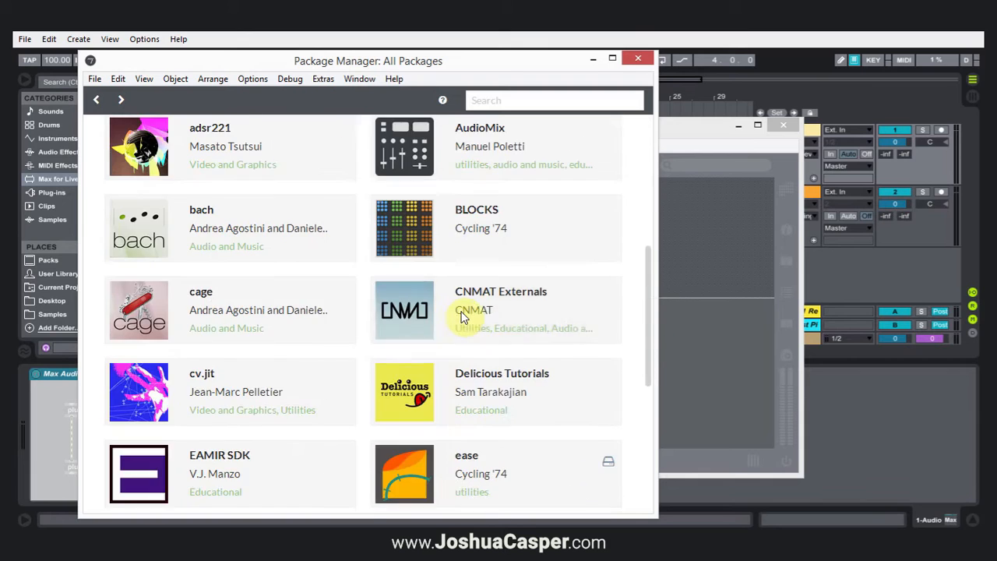
Open the AudioMix package page from the Package Manager list
{"action": "scroll", "scroll_direction": "down", "scroll_amount": 3}
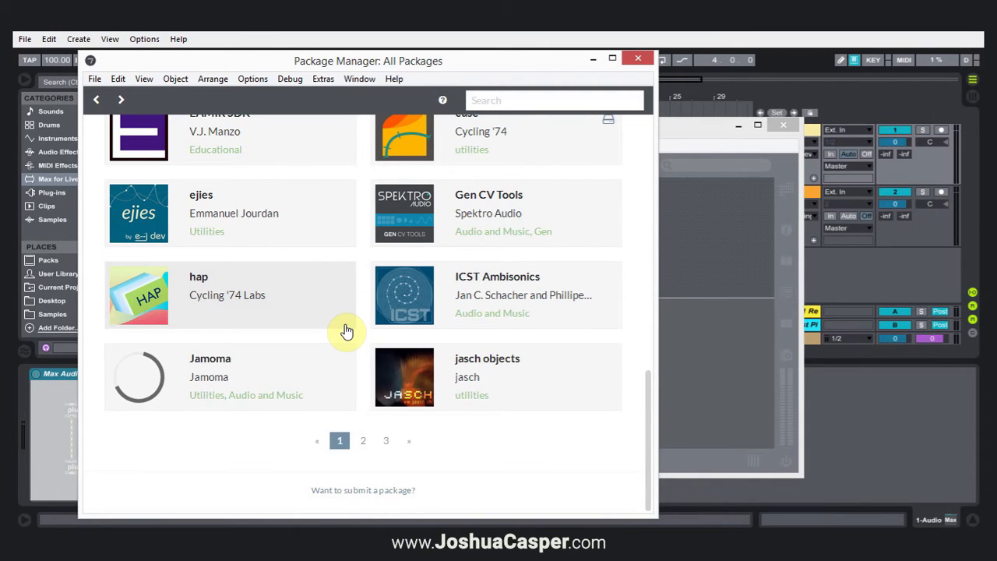
{"action": "scroll", "scroll_direction": "up", "scroll_amount": 3}
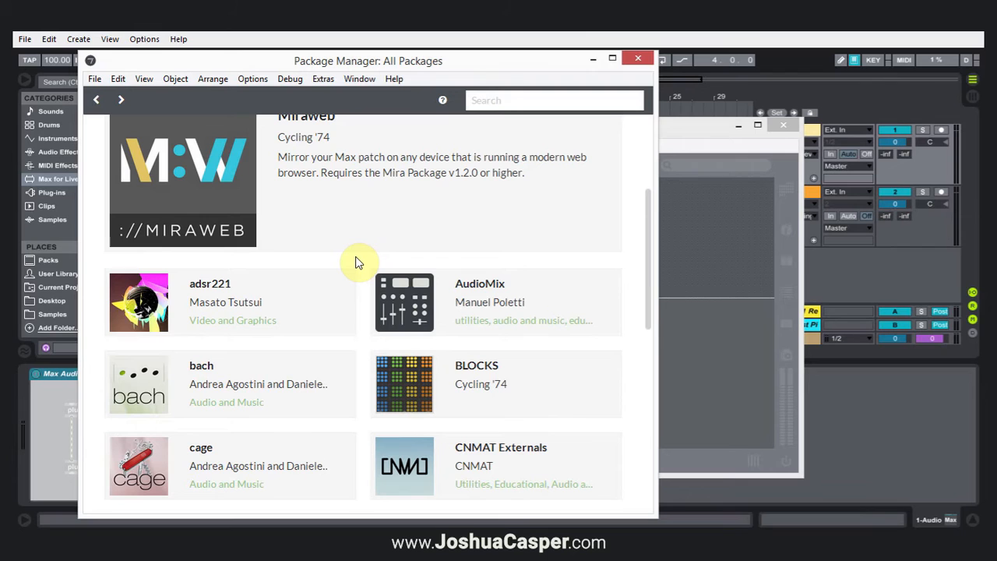
{"action": "mouse_move", "coordinate": [499, 304]}
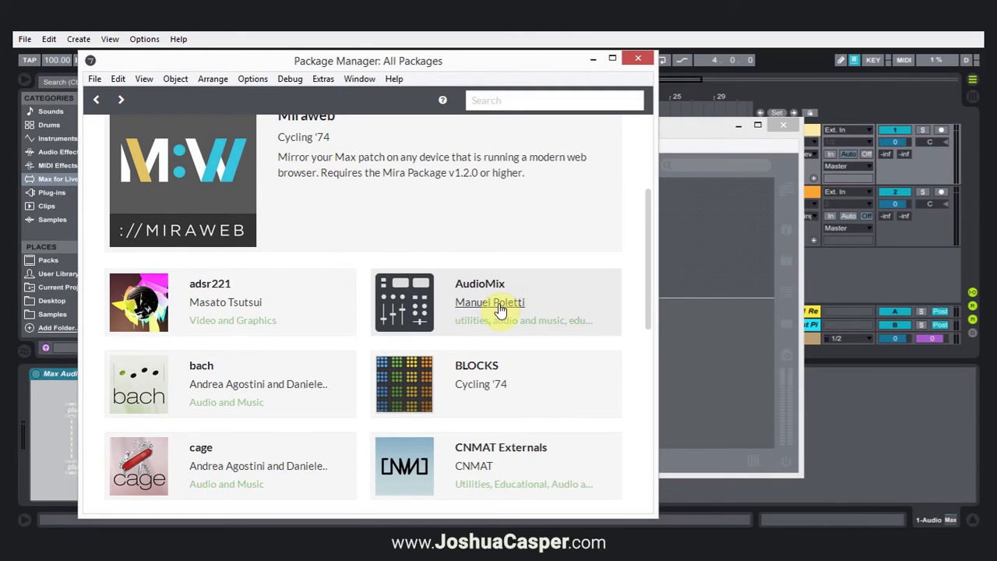
{"action": "left_click", "coordinate": [479, 302]}
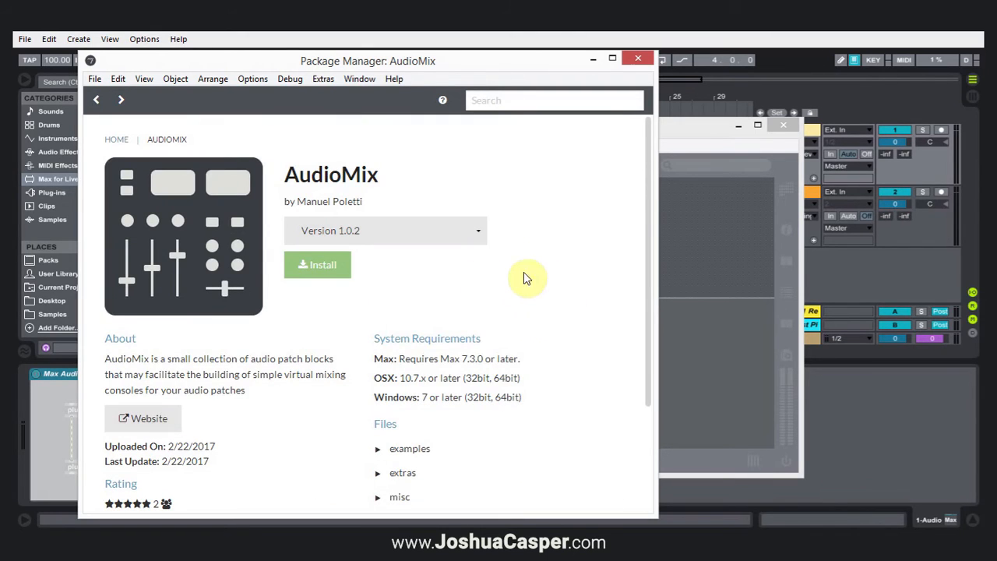
{"action": "mouse_move", "coordinate": [344, 339]}
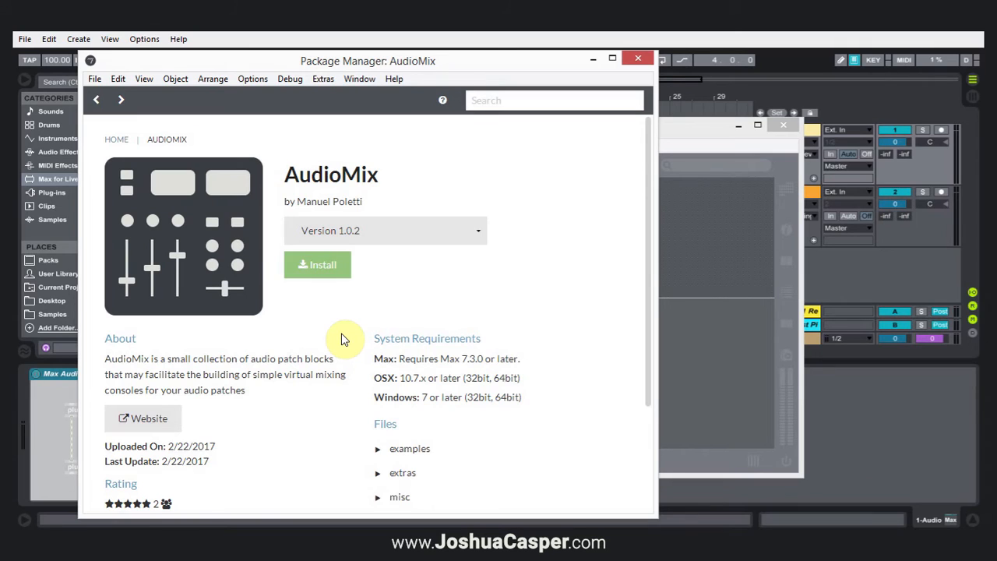
{"action": "mouse_move", "coordinate": [236, 368]}
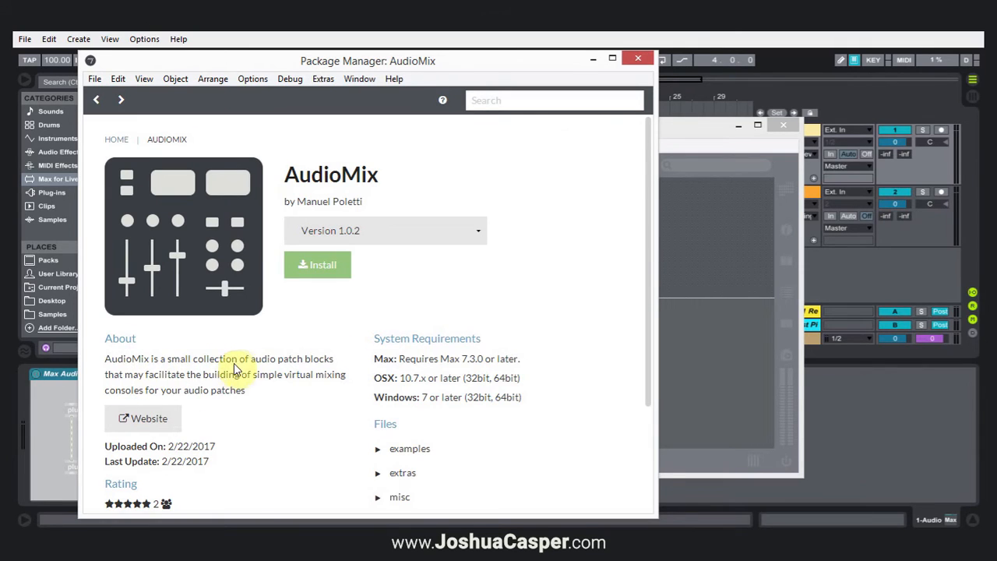
{"action": "mouse_move", "coordinate": [153, 392]}
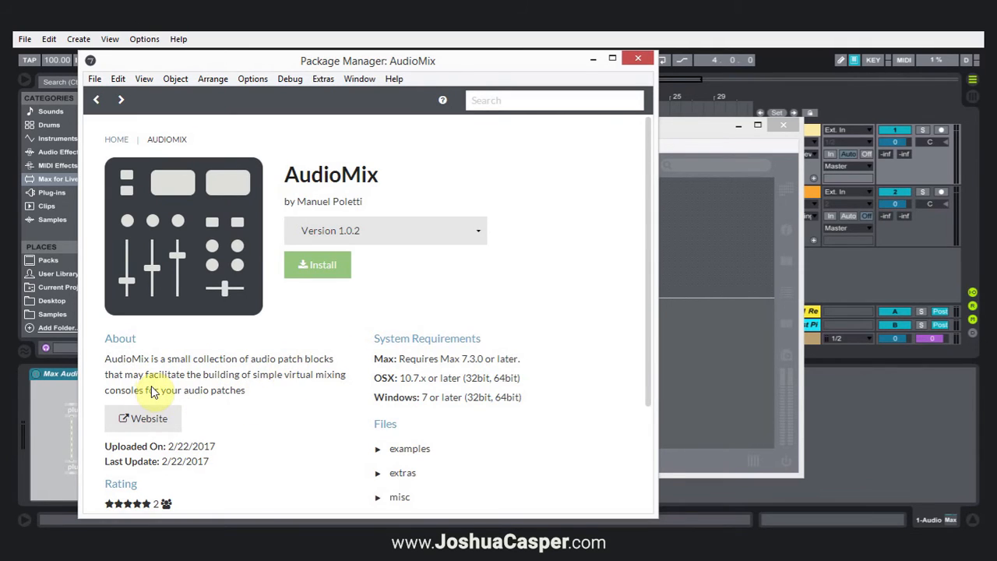
{"action": "mouse_move", "coordinate": [296, 391]}
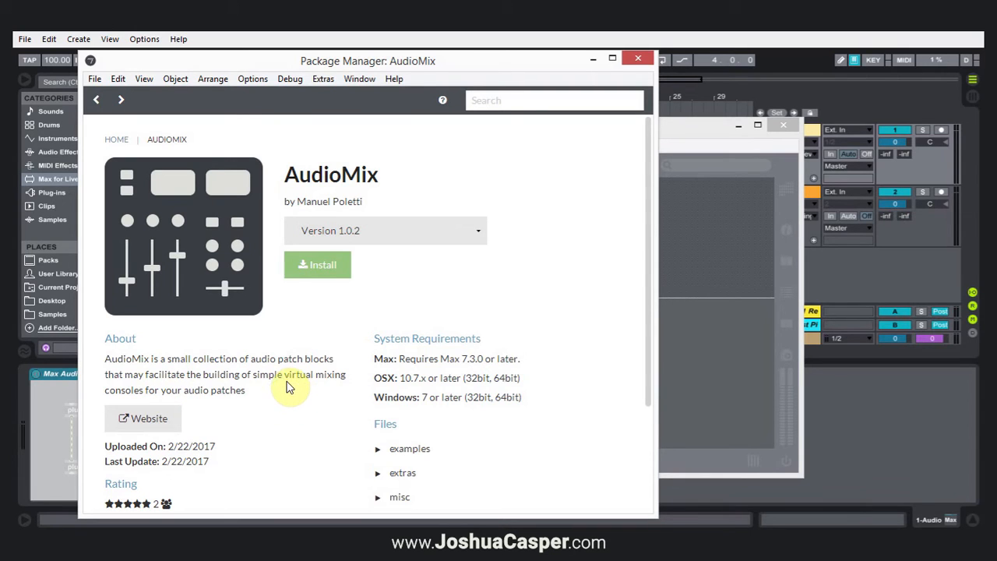
Expand and collapse the AudioMix examples folder in the Files section
{"action": "scroll", "scroll_direction": "down", "scroll_amount": 3}
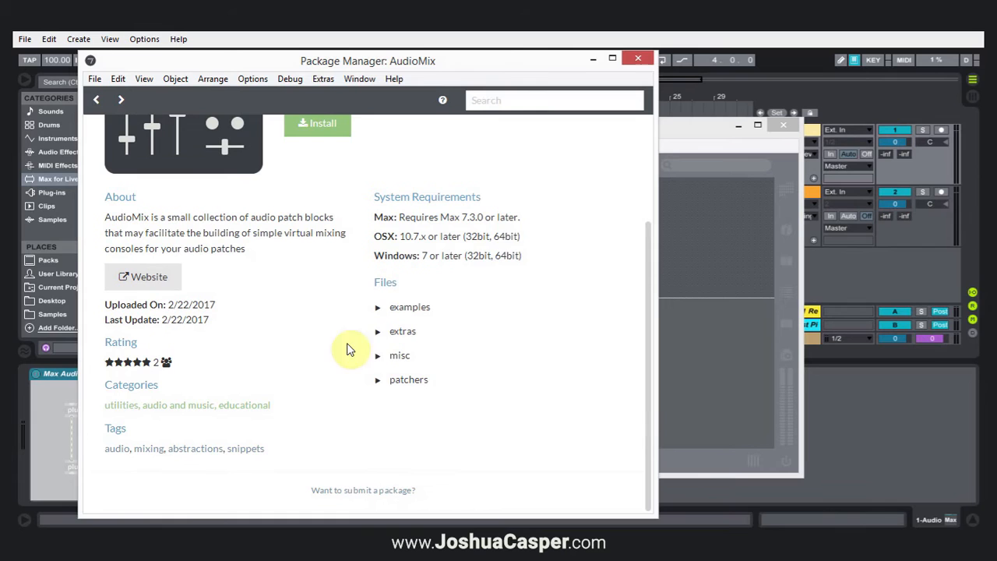
{"action": "mouse_move", "coordinate": [467, 256]}
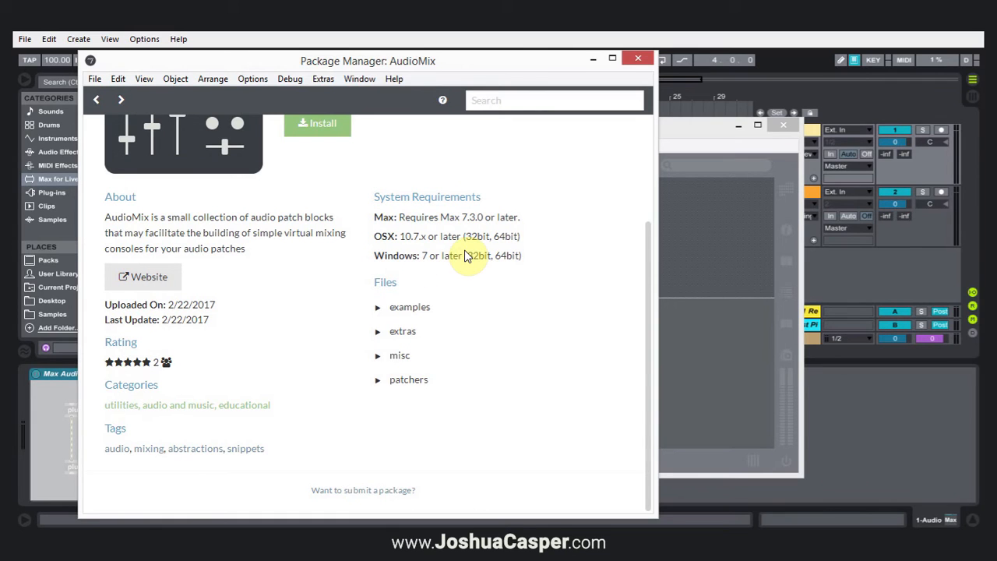
{"action": "left_click", "coordinate": [410, 306]}
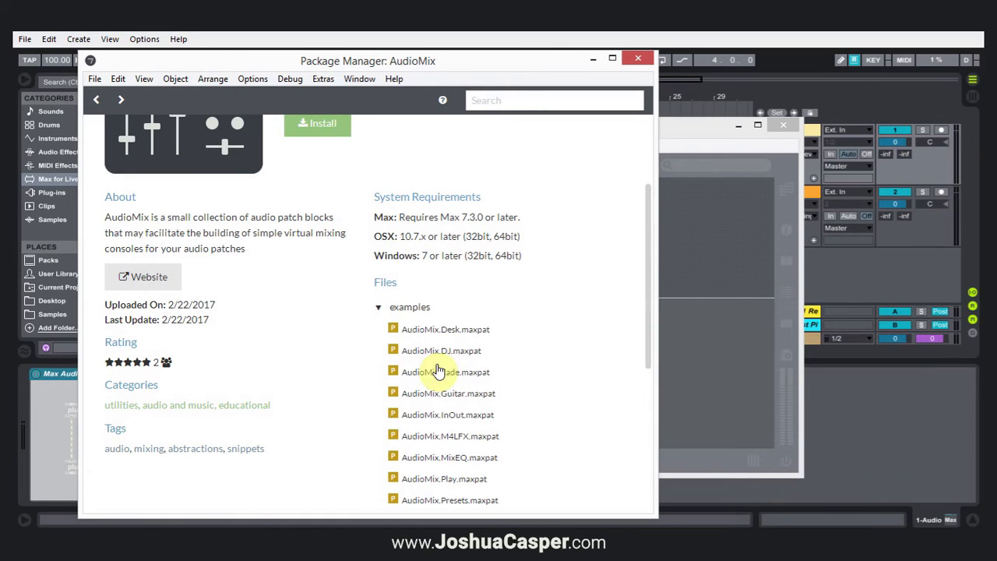
{"action": "left_click", "coordinate": [379, 306]}
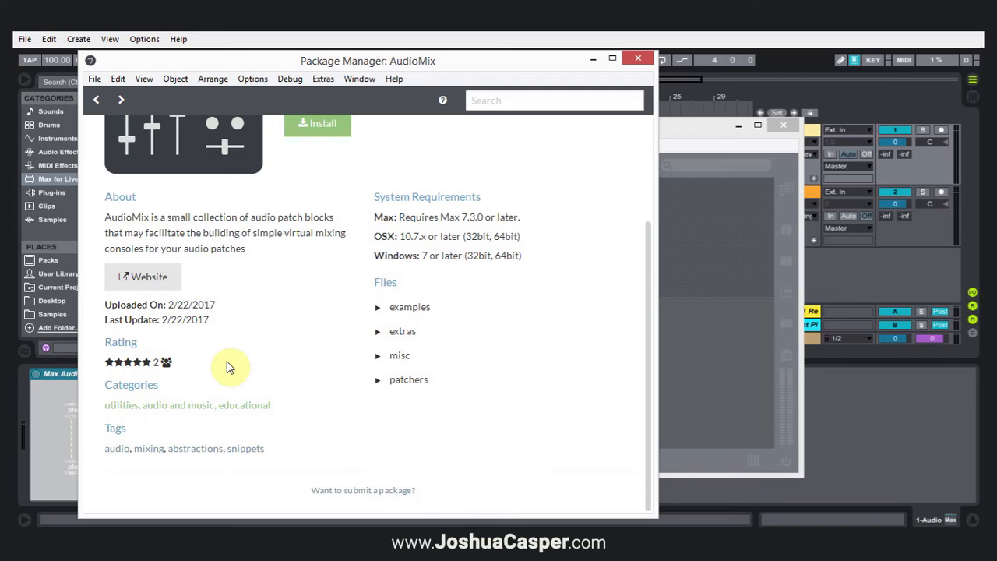
{"action": "scroll", "scroll_direction": "up", "scroll_amount": 3}
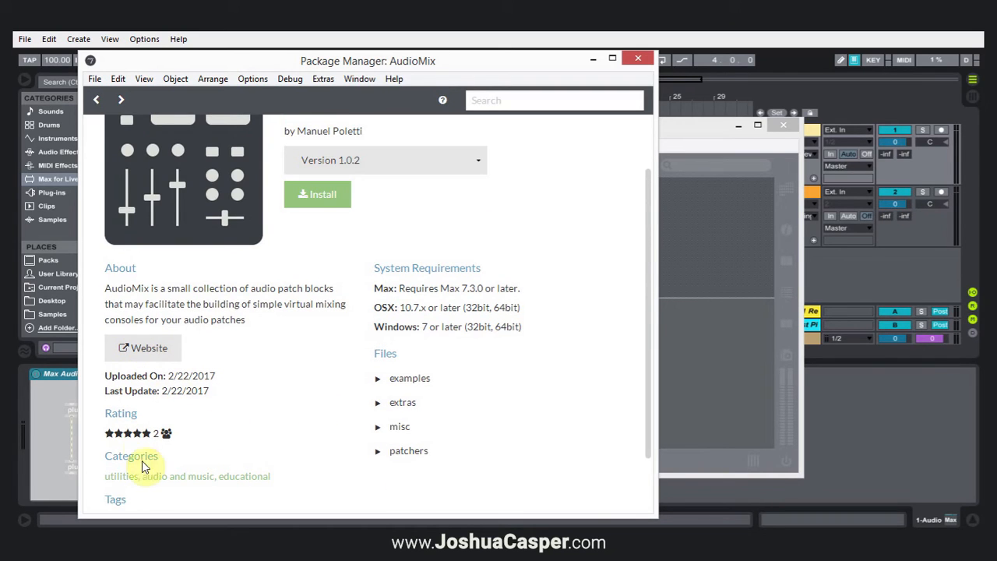
{"action": "mouse_move", "coordinate": [327, 222]}
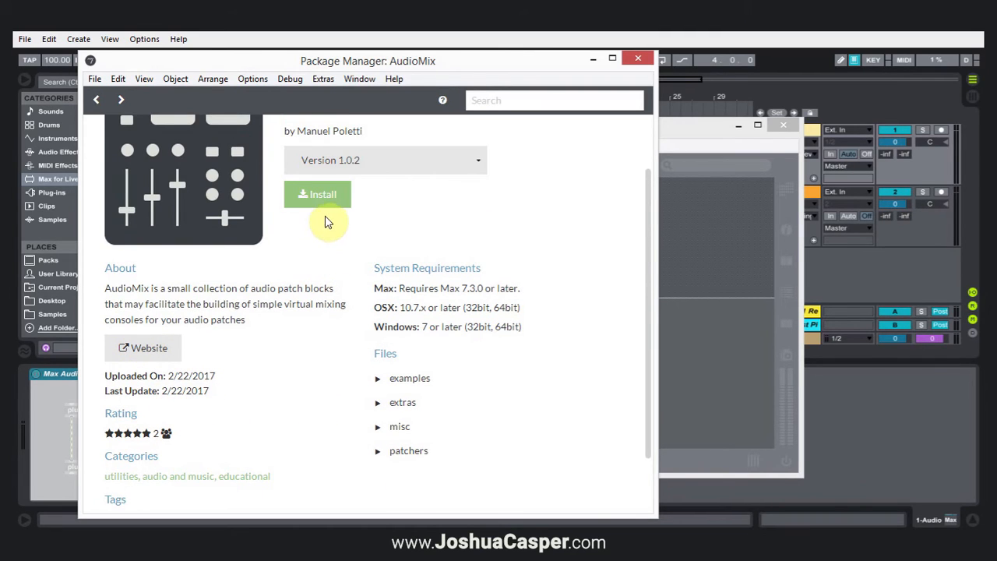
{"action": "scroll", "scroll_direction": "up", "scroll_amount": 3}
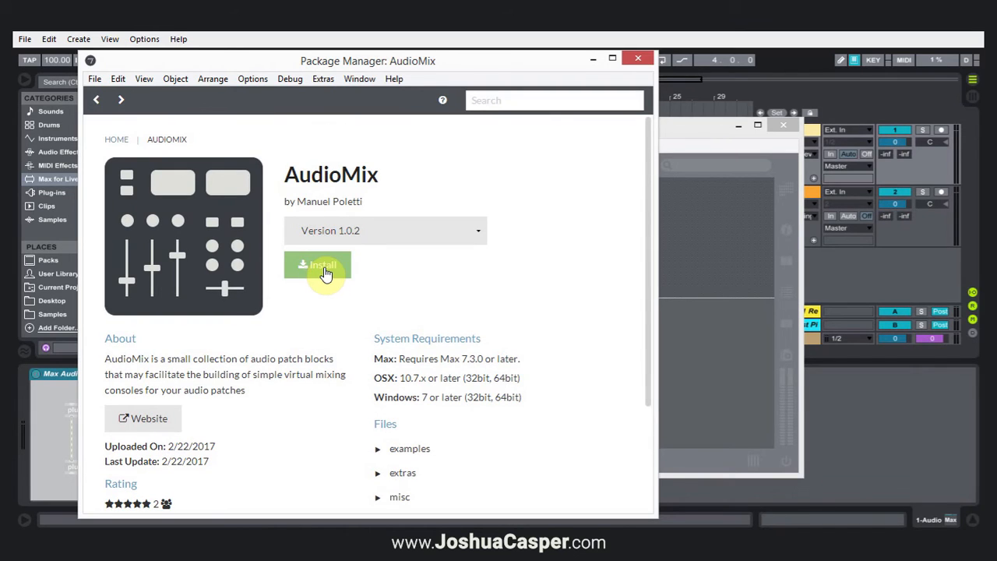
Install AudioMix 1.0.2 from its package page
{"action": "left_click", "coordinate": [317, 265]}
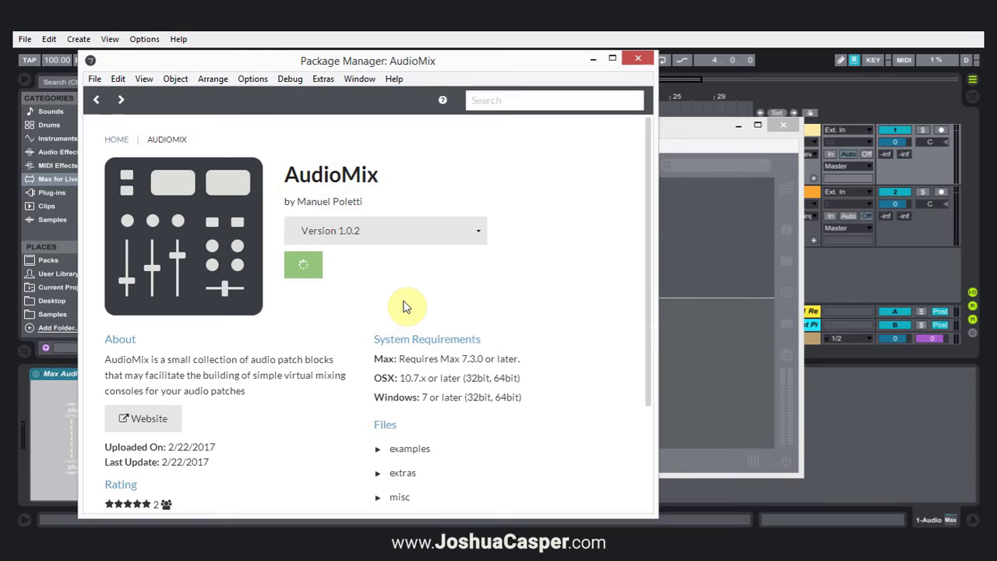
{"action": "left_click", "coordinate": [303, 264]}
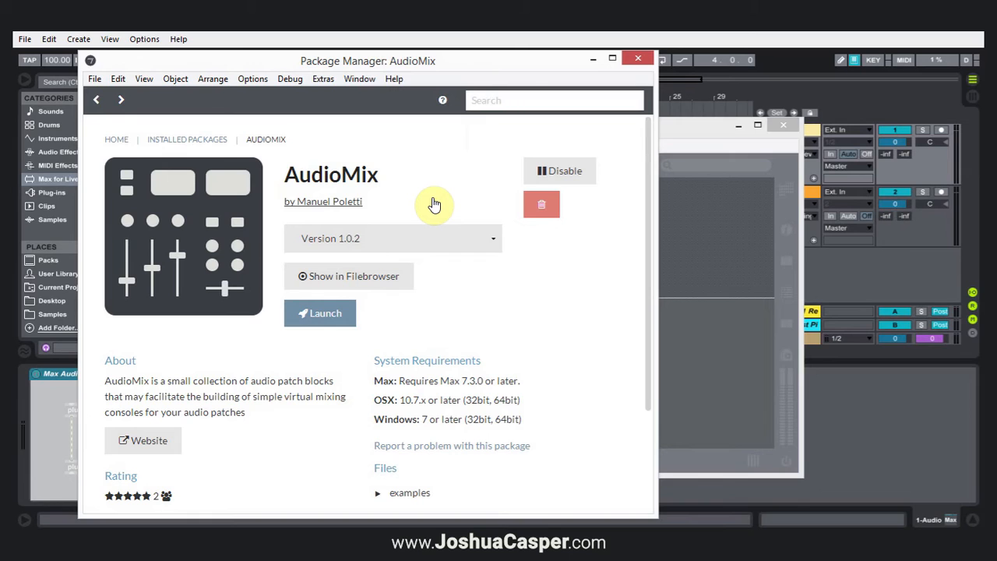
{"action": "mouse_move", "coordinate": [524, 170]}
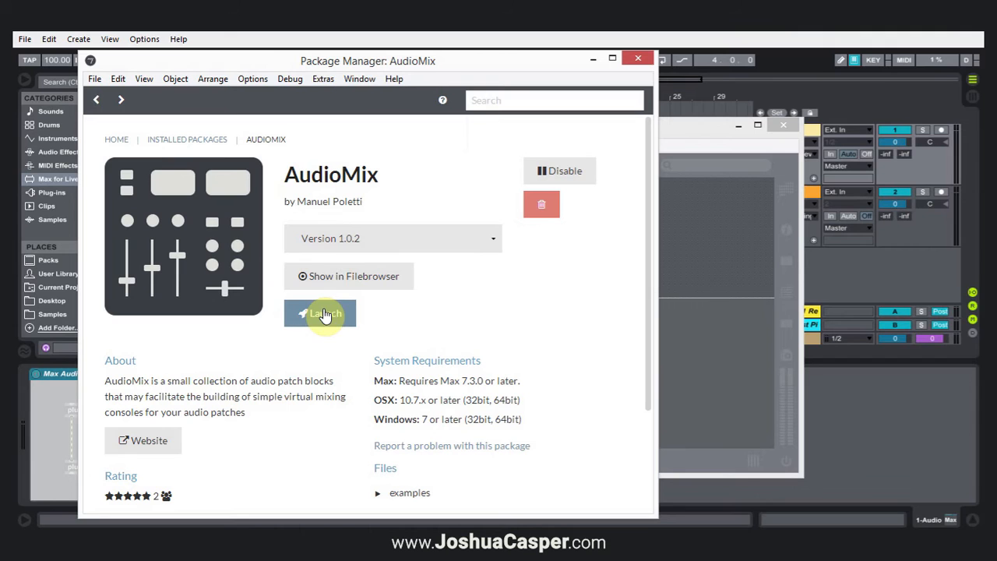
Launch AudioMix Overview, open the Guitar presentation patch, then close it
{"action": "left_click", "coordinate": [319, 313]}
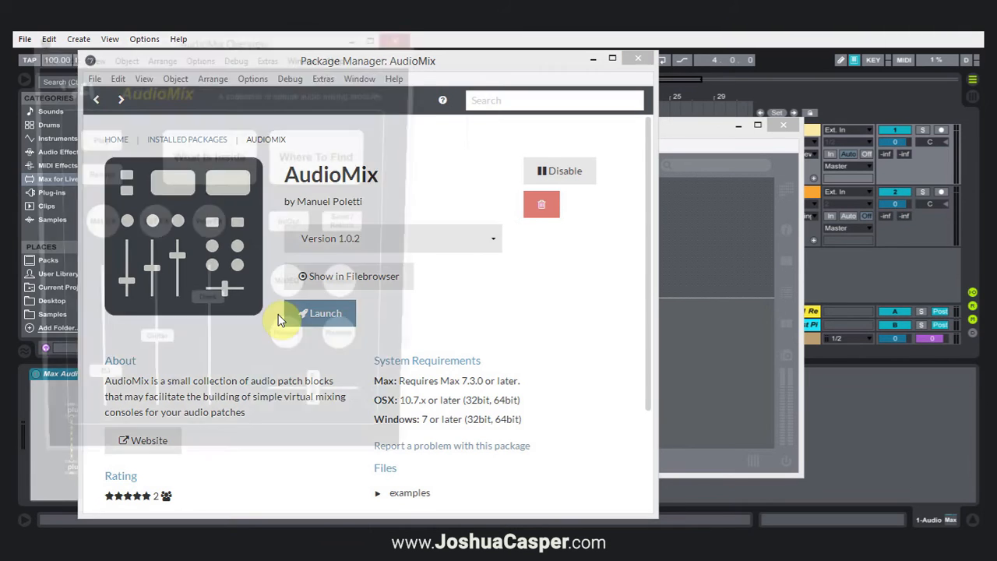
{"action": "left_click", "coordinate": [326, 312]}
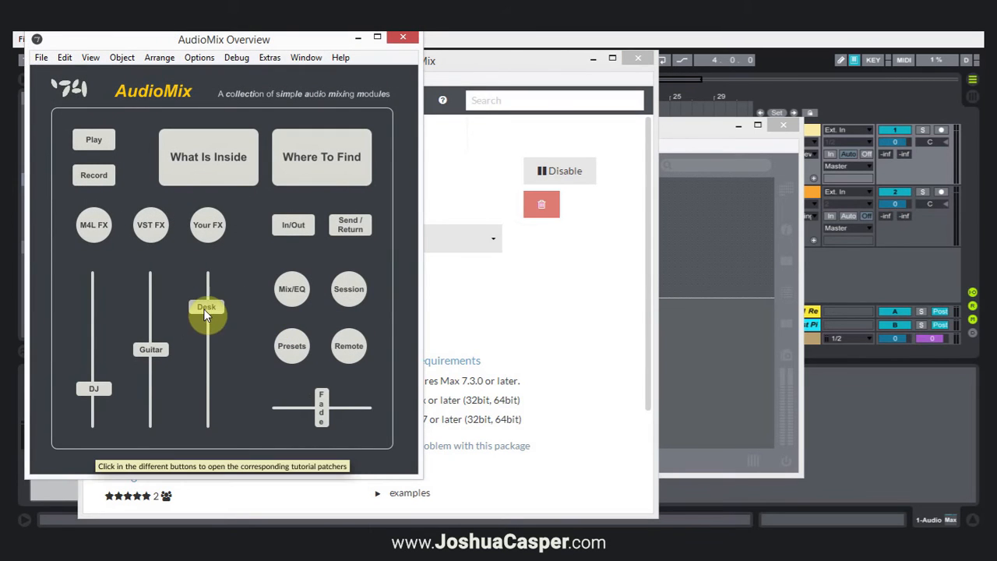
{"action": "mouse_move", "coordinate": [221, 88]}
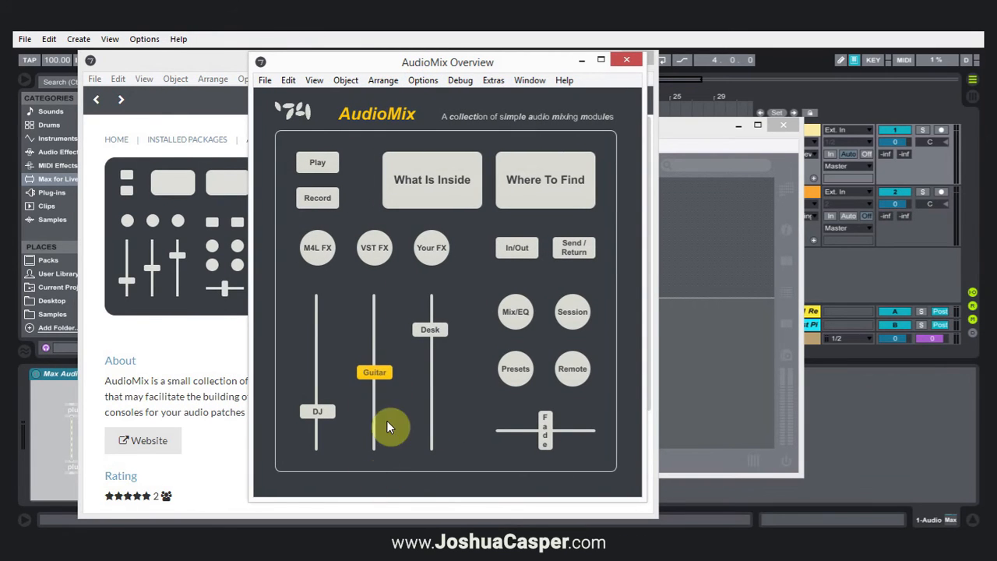
{"action": "left_click", "coordinate": [374, 371]}
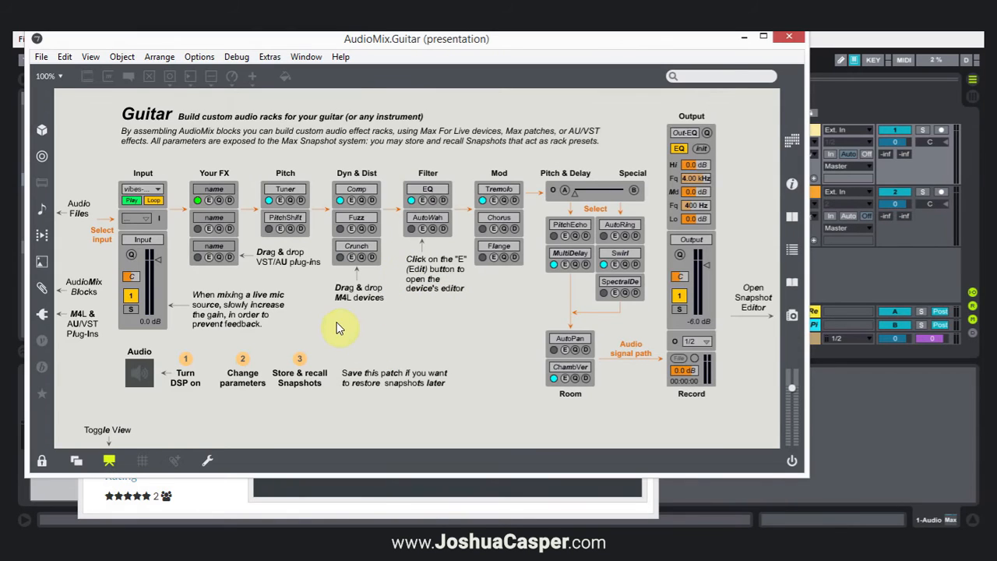
{"action": "mouse_move", "coordinate": [382, 180]}
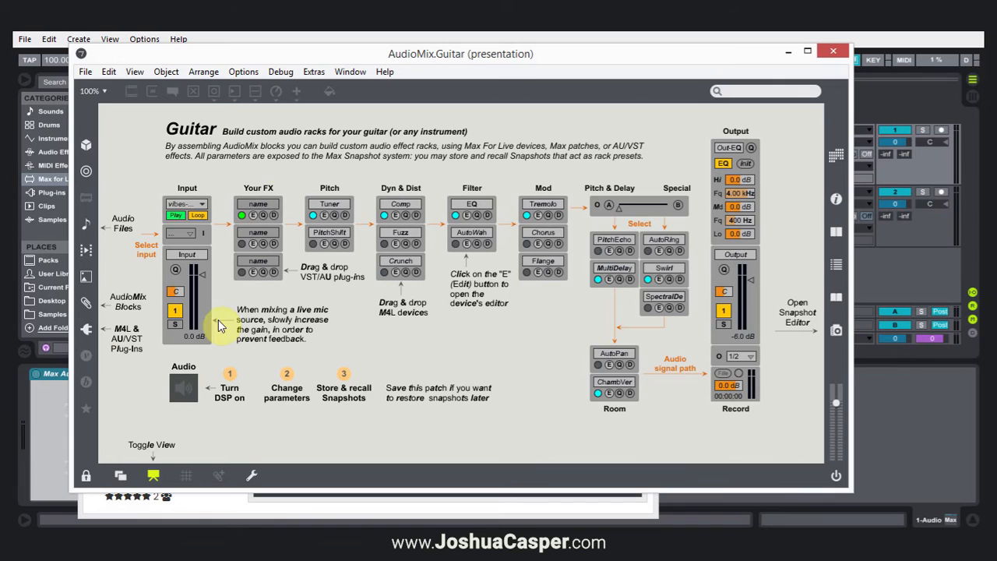
{"action": "mouse_move", "coordinate": [479, 413]}
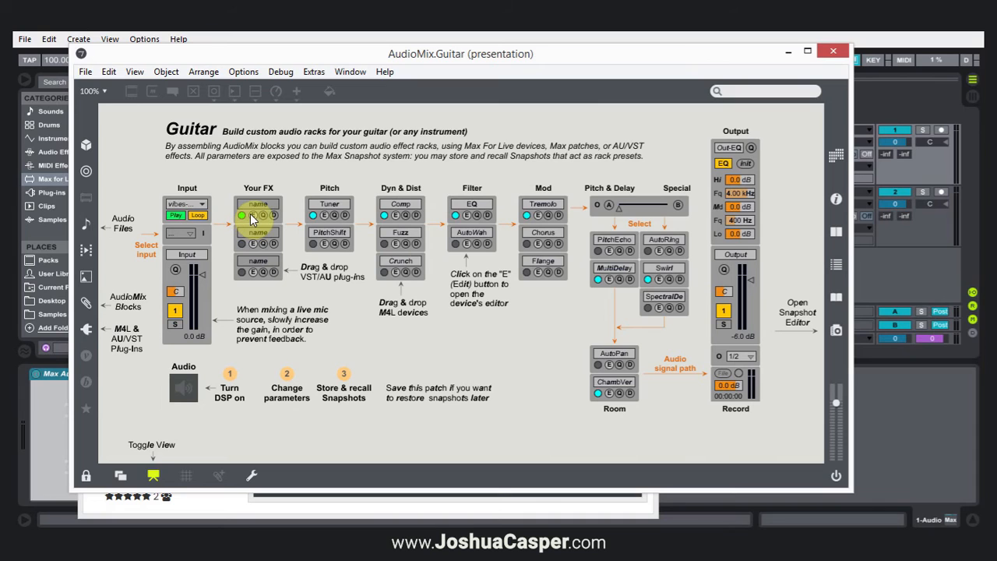
{"action": "left_click", "coordinate": [197, 215]}
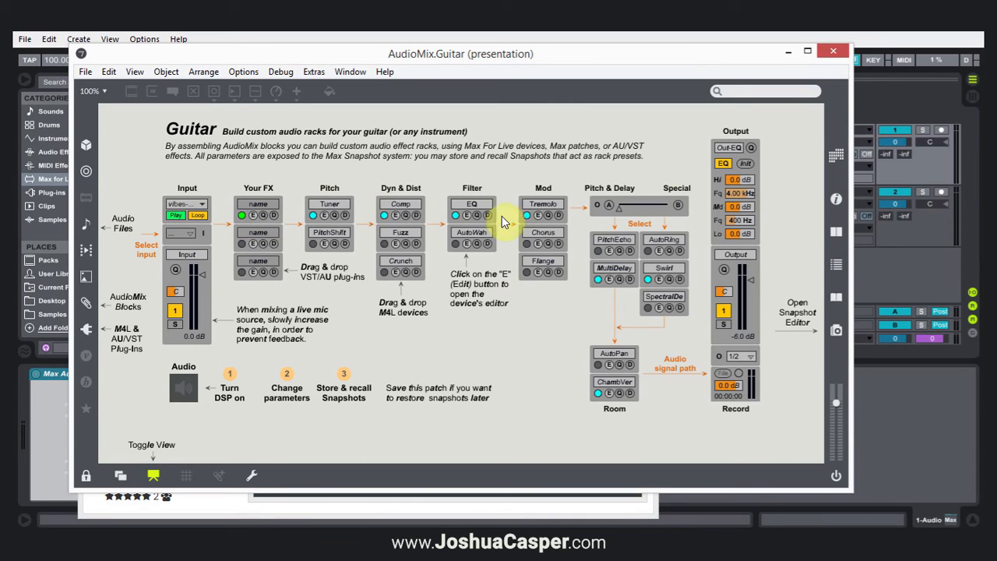
{"action": "mouse_move", "coordinate": [708, 282]}
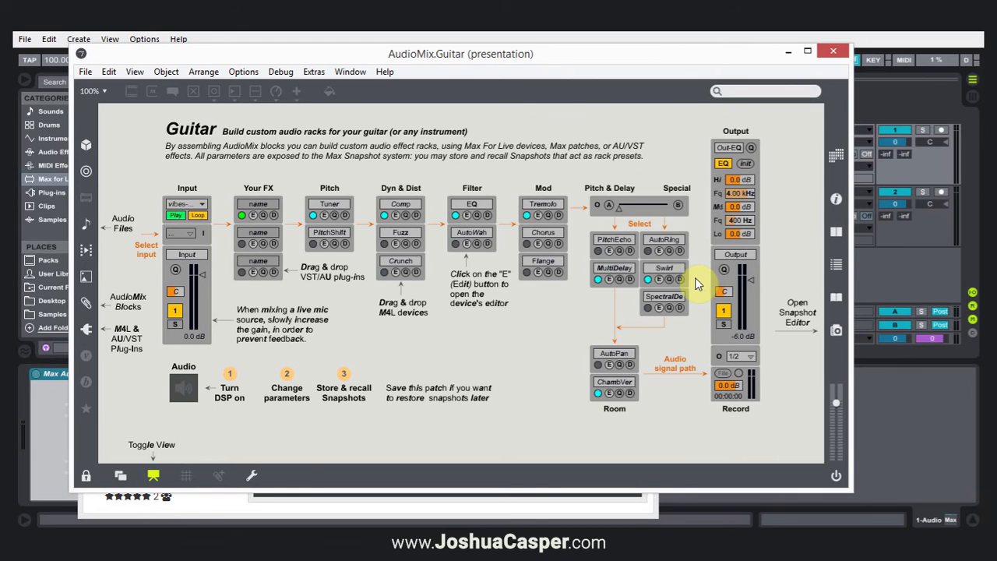
{"action": "mouse_move", "coordinate": [564, 233]}
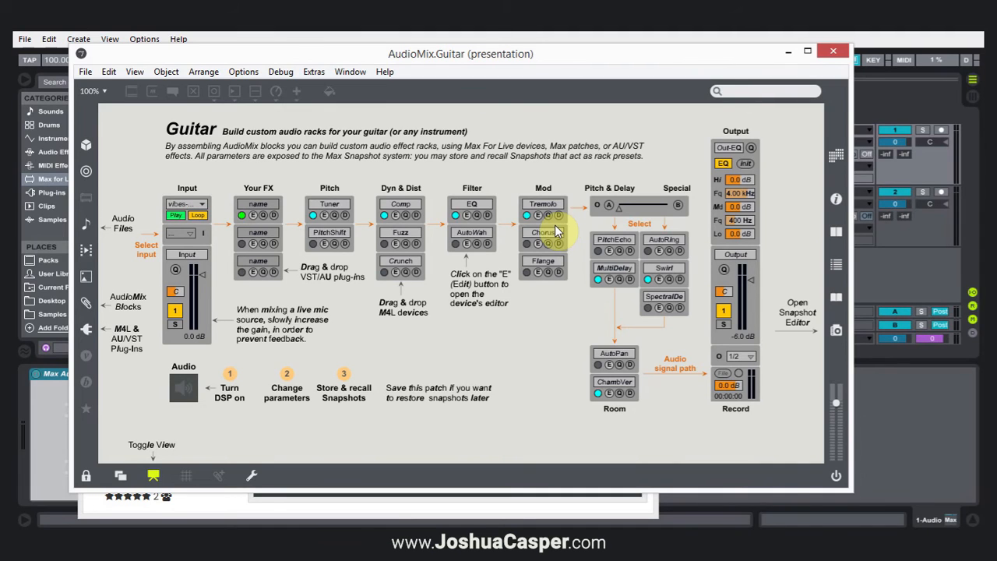
{"action": "mouse_move", "coordinate": [502, 239]}
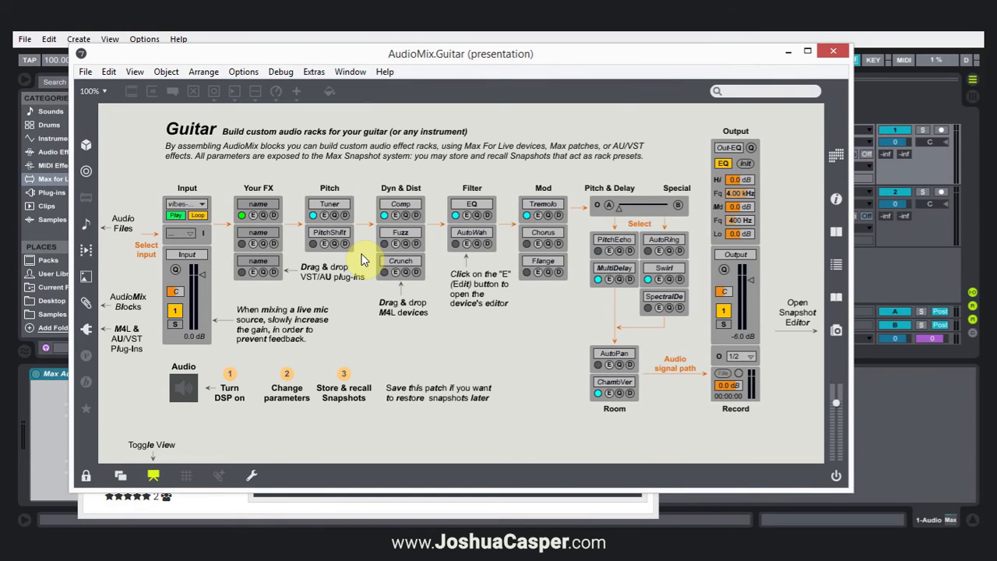
{"action": "mouse_move", "coordinate": [789, 80]}
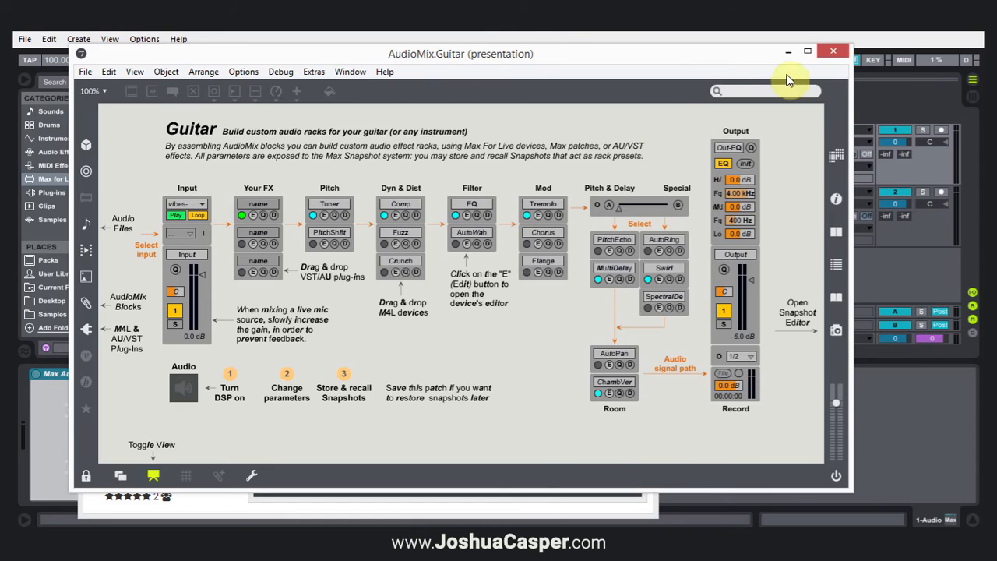
{"action": "left_click", "coordinate": [832, 51]}
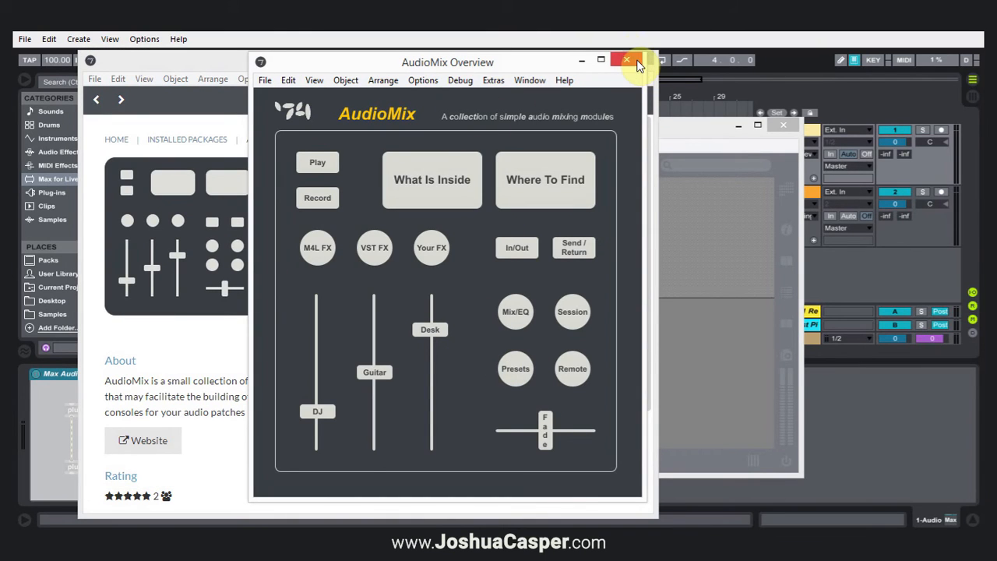
Close AudioMix Overview and return to the full package list
{"action": "left_click", "coordinate": [627, 59]}
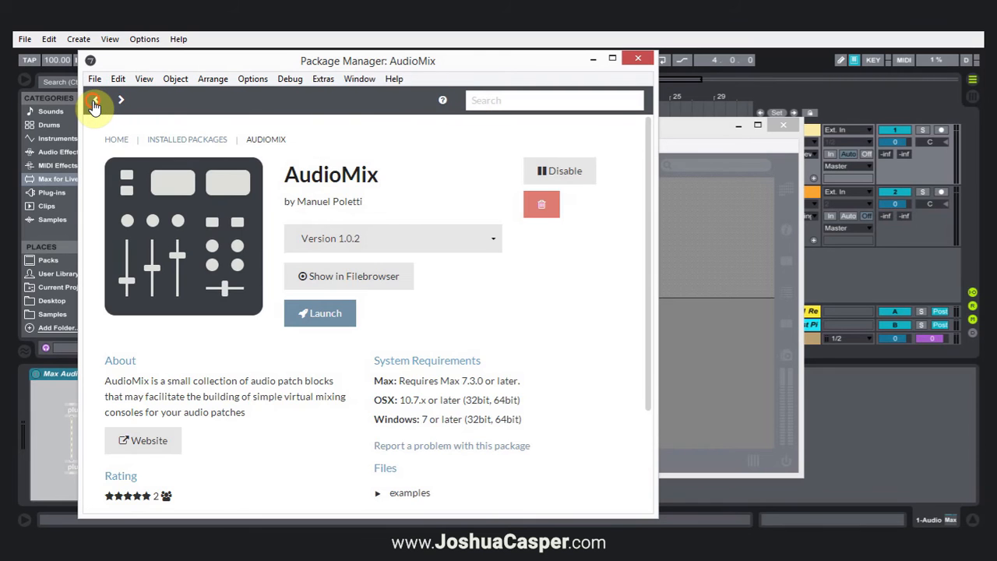
{"action": "left_click", "coordinate": [96, 100]}
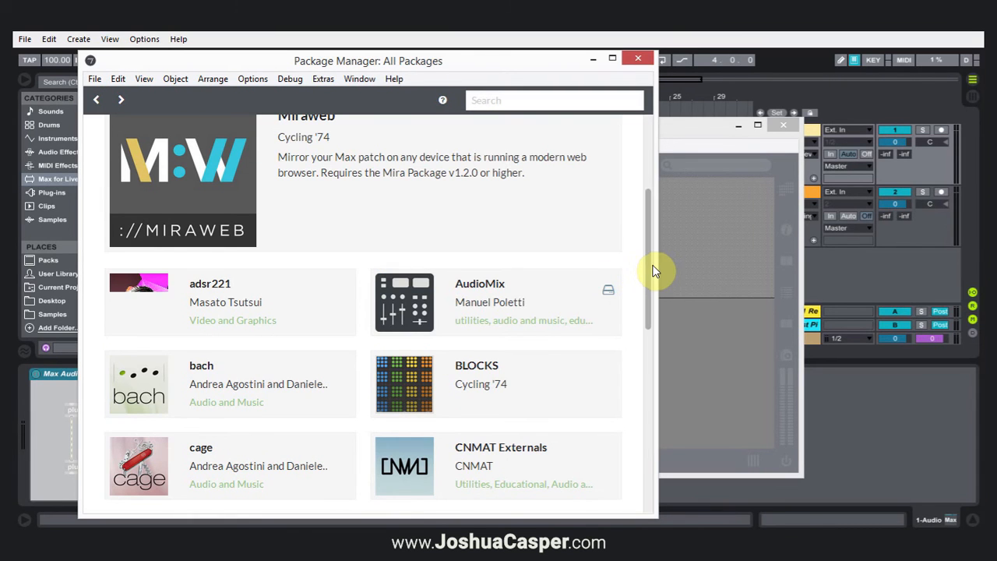
{"action": "scroll", "scroll_direction": "down", "scroll_amount": 3}
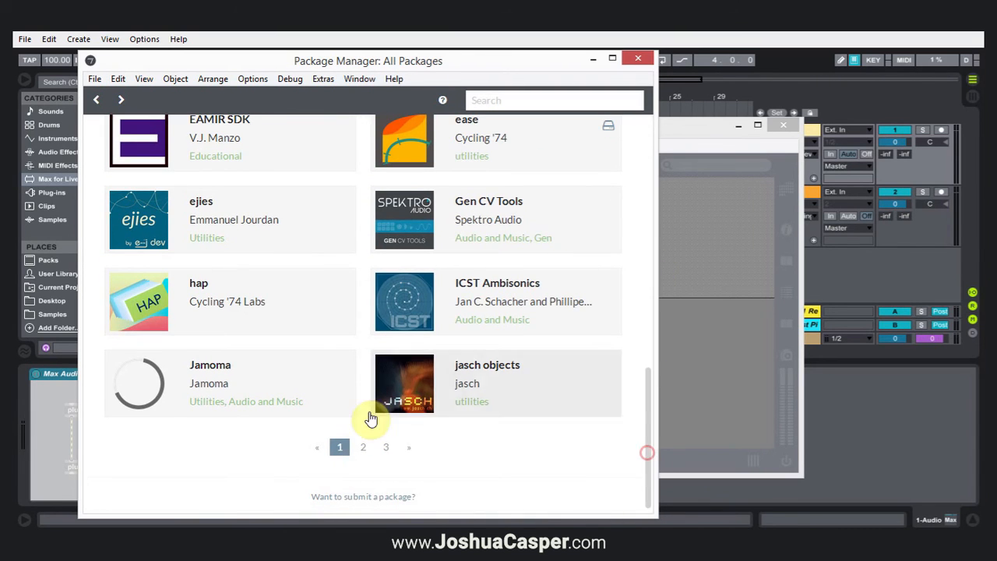
{"action": "scroll", "scroll_direction": "up", "scroll_amount": 3}
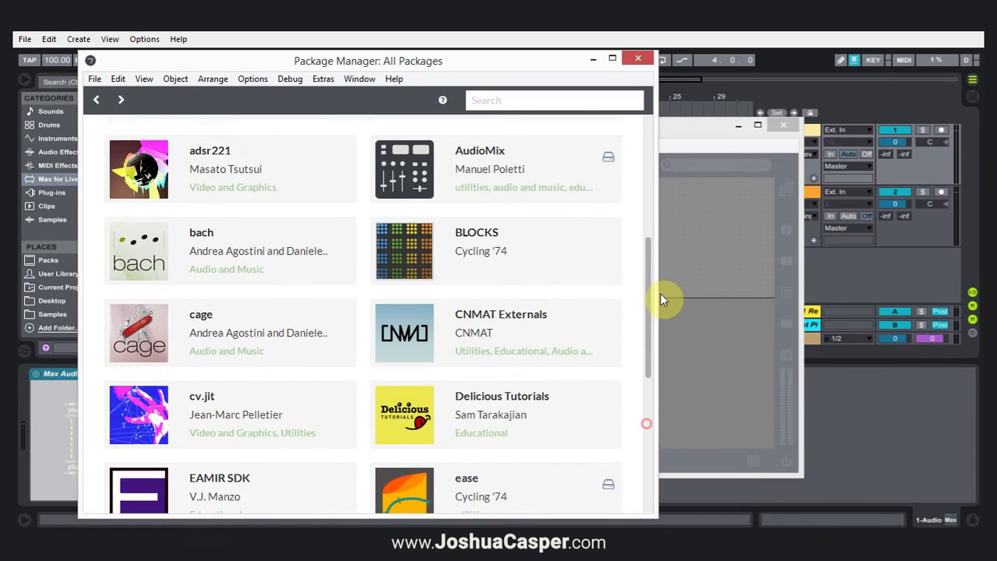
{"action": "scroll", "scroll_direction": "up", "scroll_amount": 3}
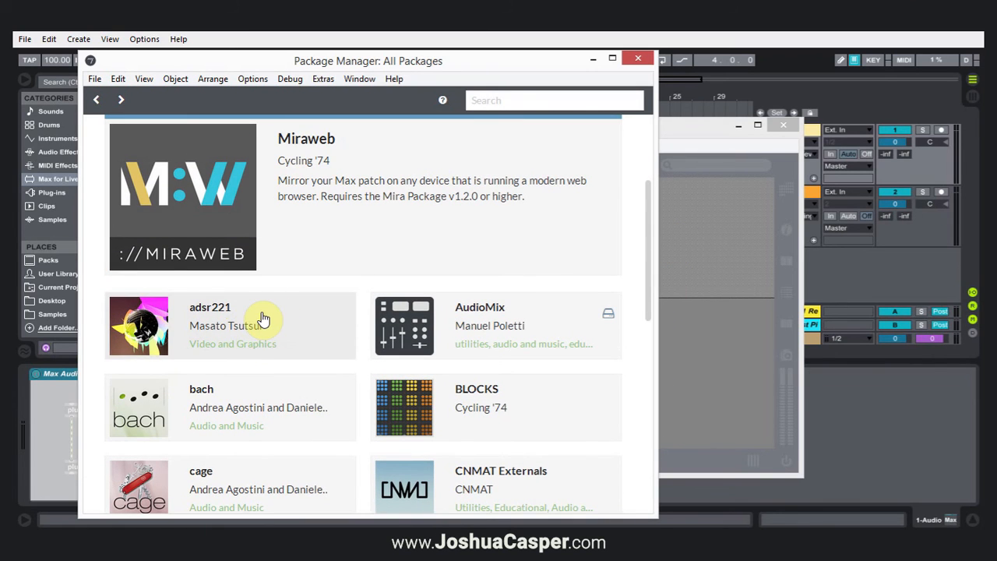
Attempt to install adsr221, which reports it is not connected
{"action": "left_click", "coordinate": [210, 325]}
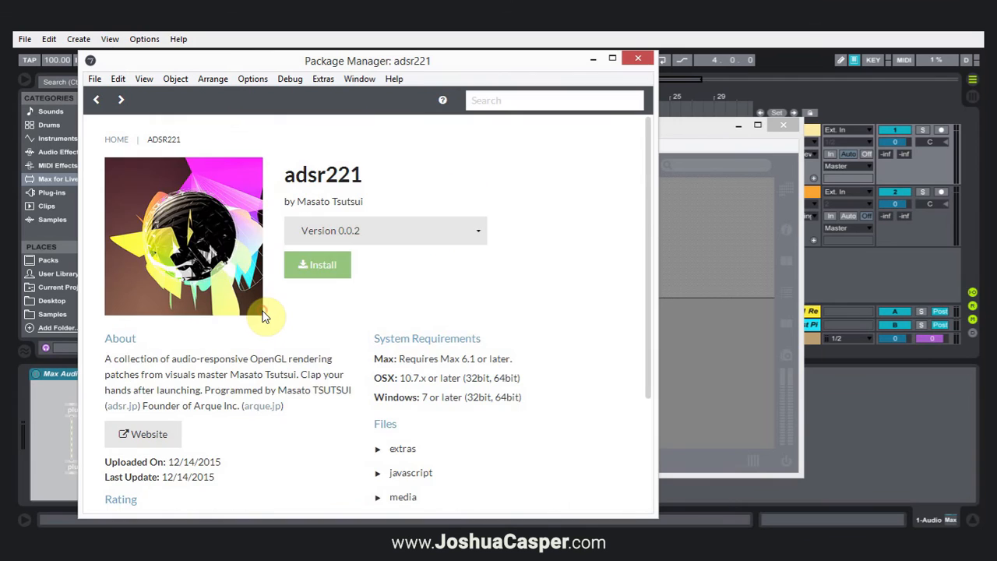
{"action": "left_click", "coordinate": [317, 264]}
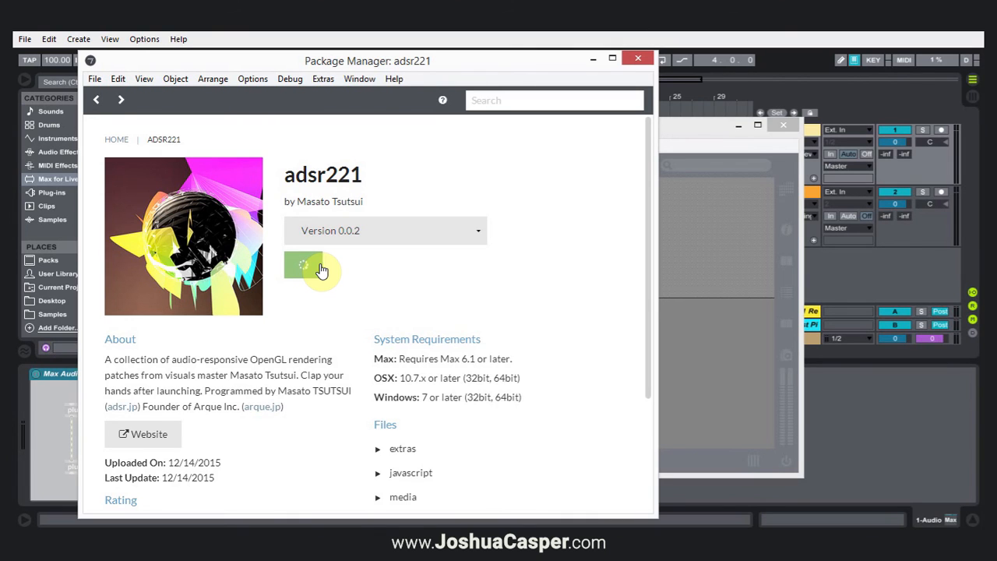
{"action": "left_click", "coordinate": [316, 265]}
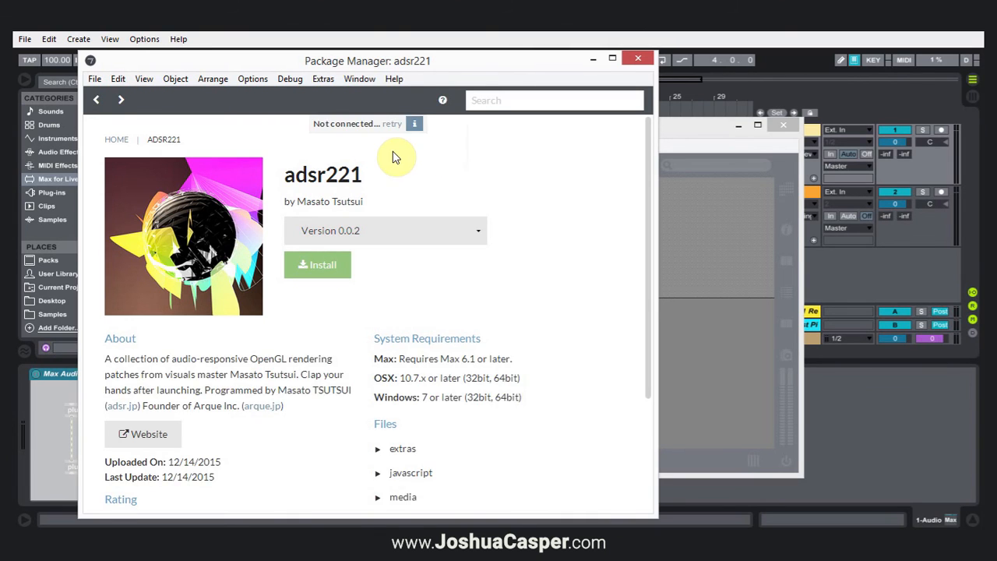
{"action": "mouse_move", "coordinate": [396, 154]}
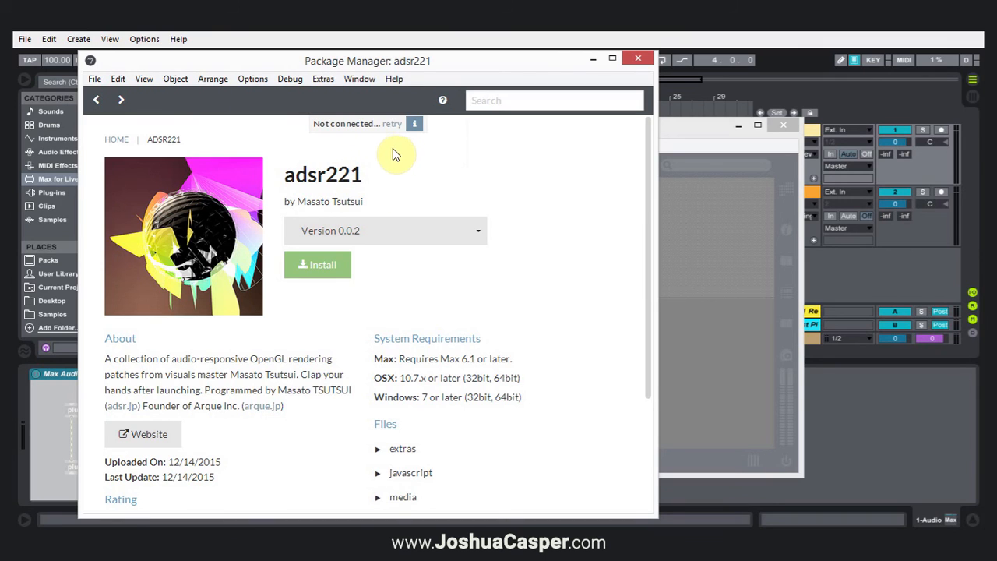
{"action": "mouse_move", "coordinate": [360, 153]}
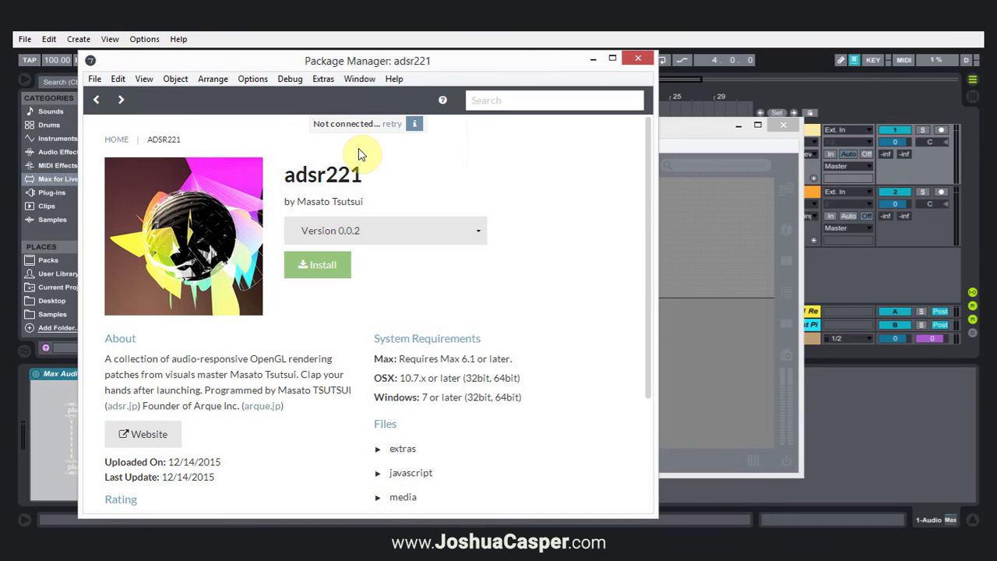
{"action": "mouse_move", "coordinate": [123, 126]}
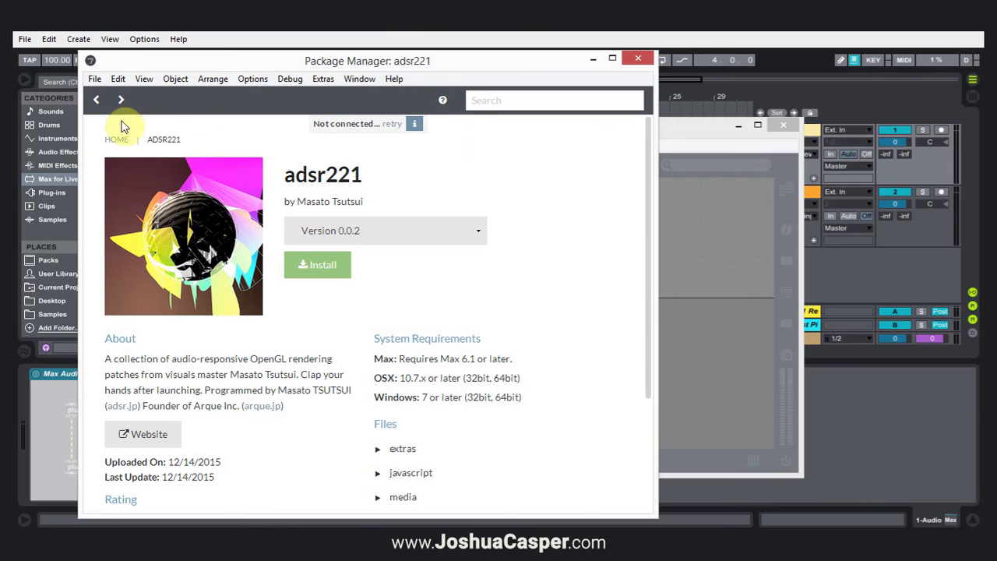
{"action": "mouse_move", "coordinate": [317, 230]}
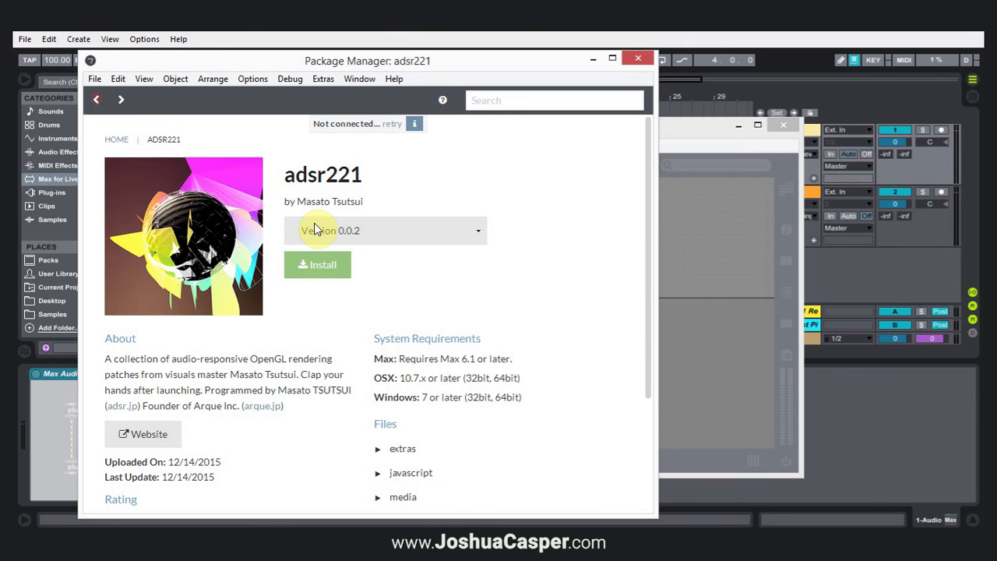